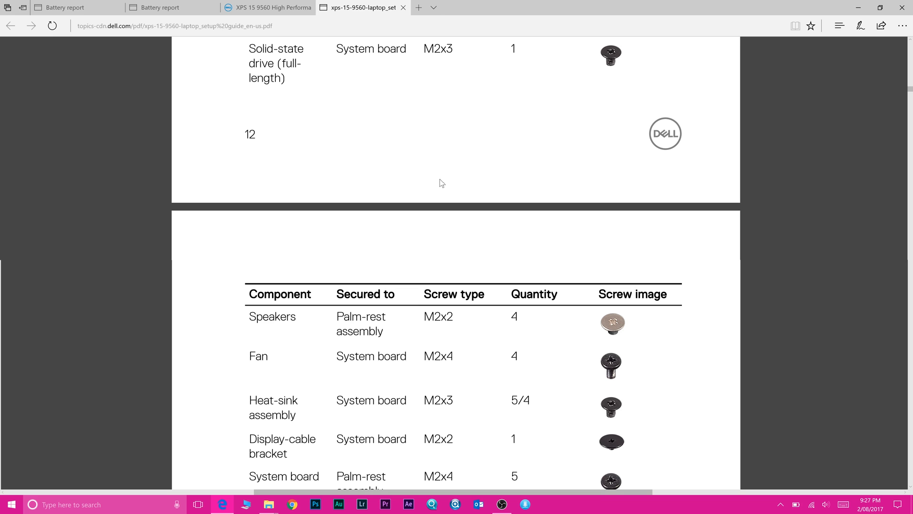
scroll(down, 3)
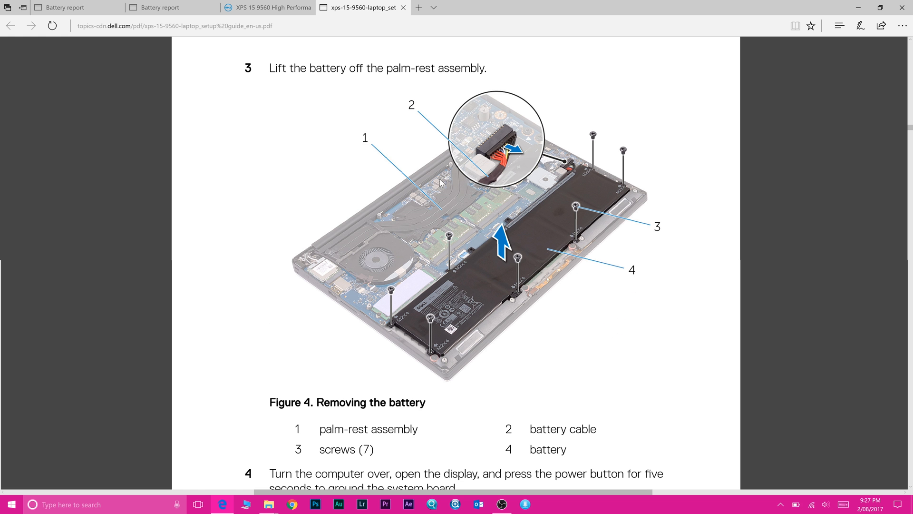